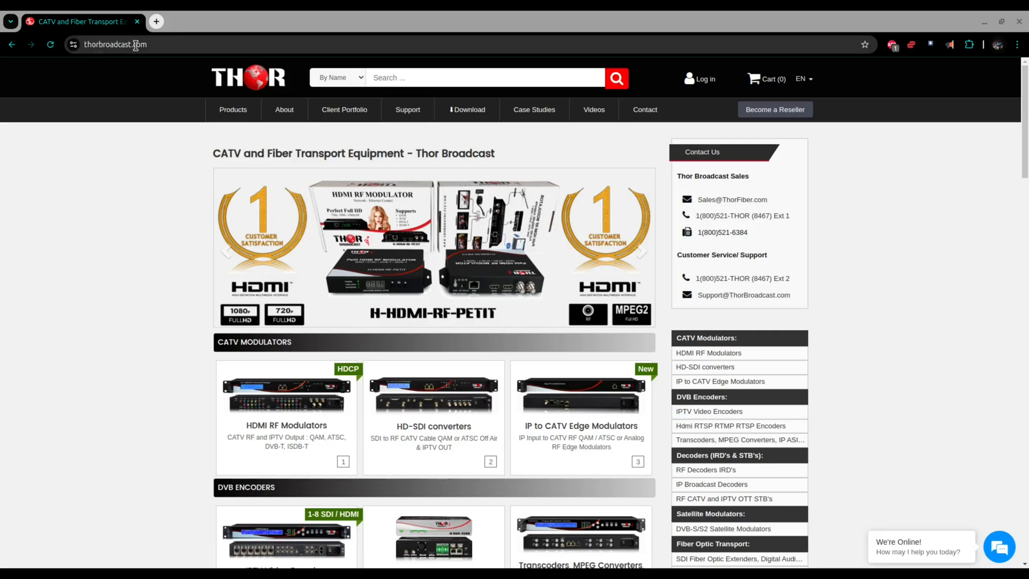
- Scroll down the Thor Broadcast home page and open the HDMI RF Modulators category
scroll(down, 3)
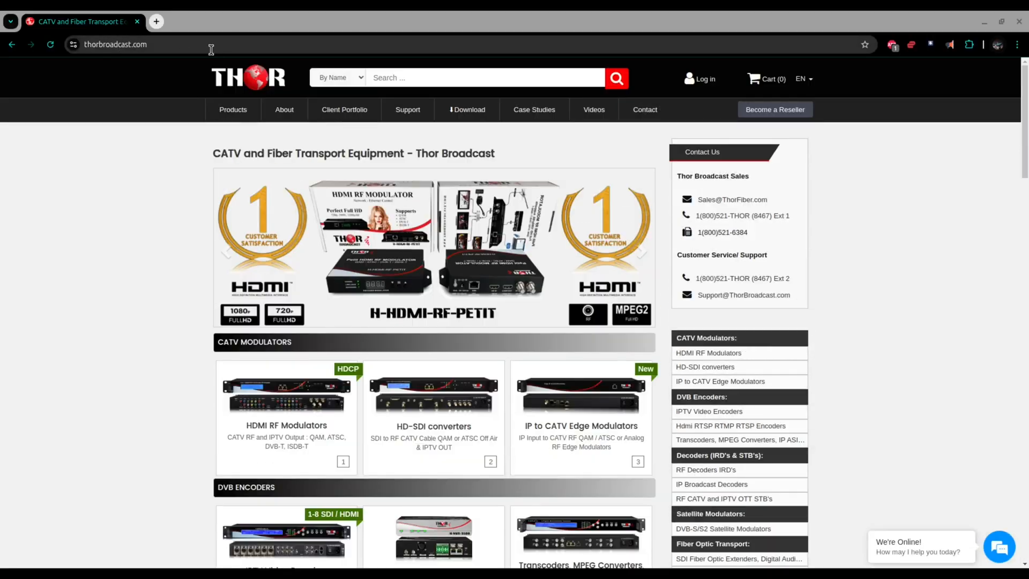
scroll(down, 3)
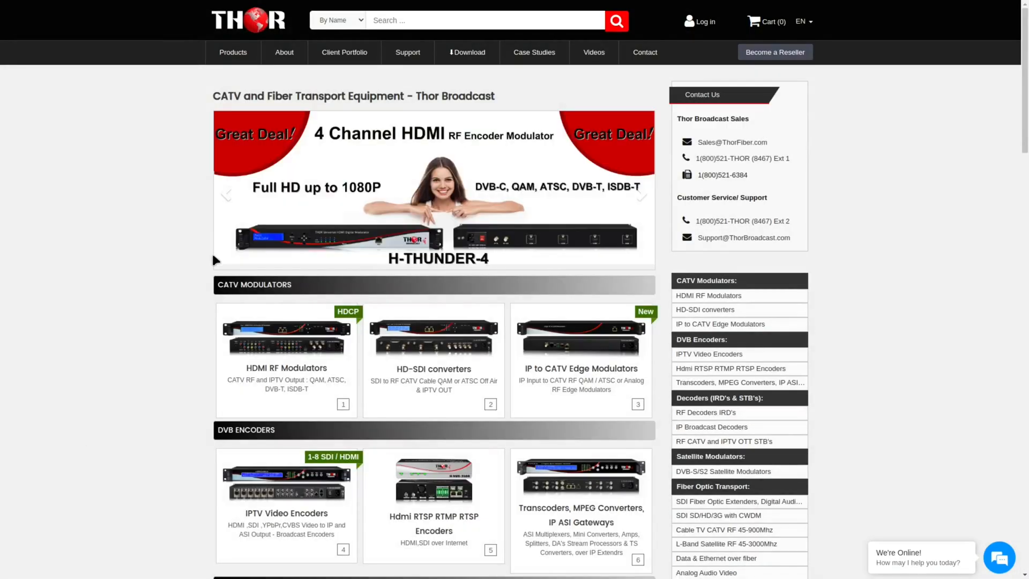
scroll(down, 3)
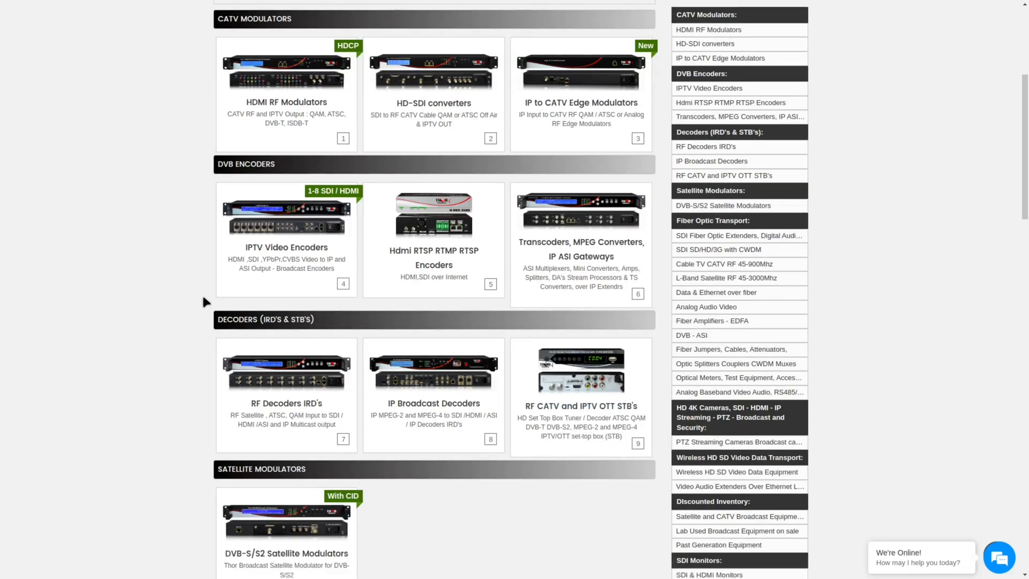
scroll(down, 3)
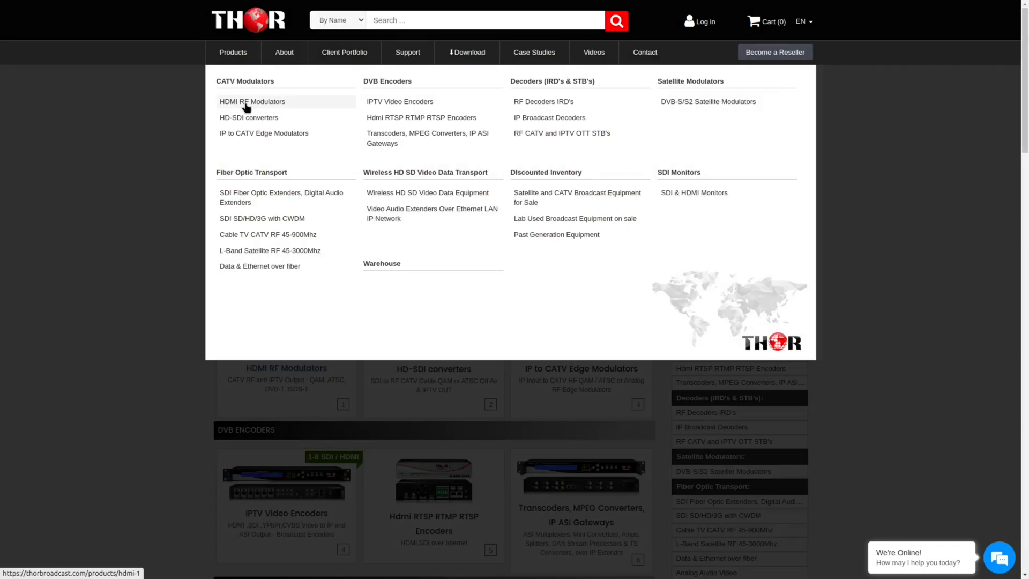
click(251, 101)
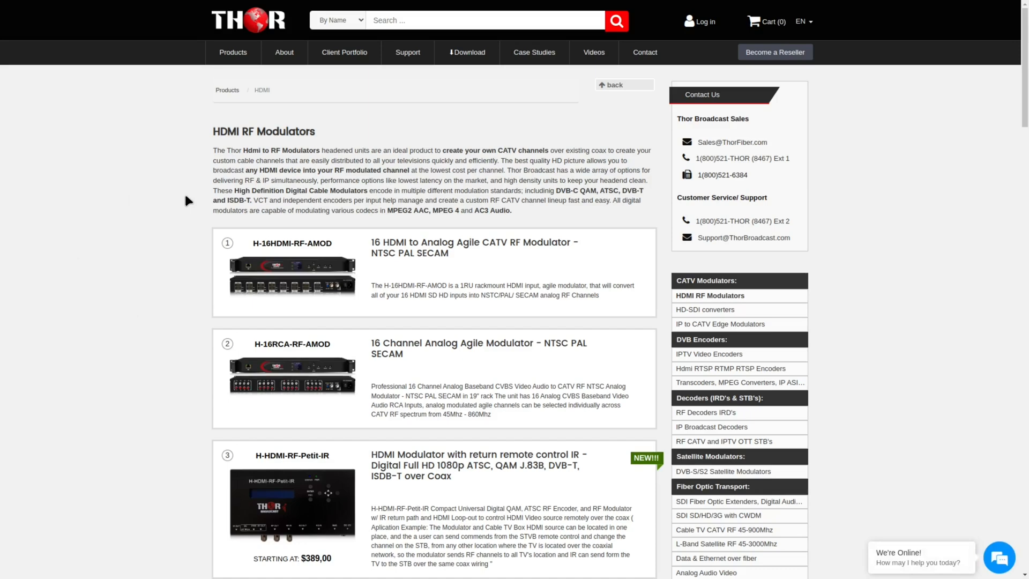
scroll(down, 3)
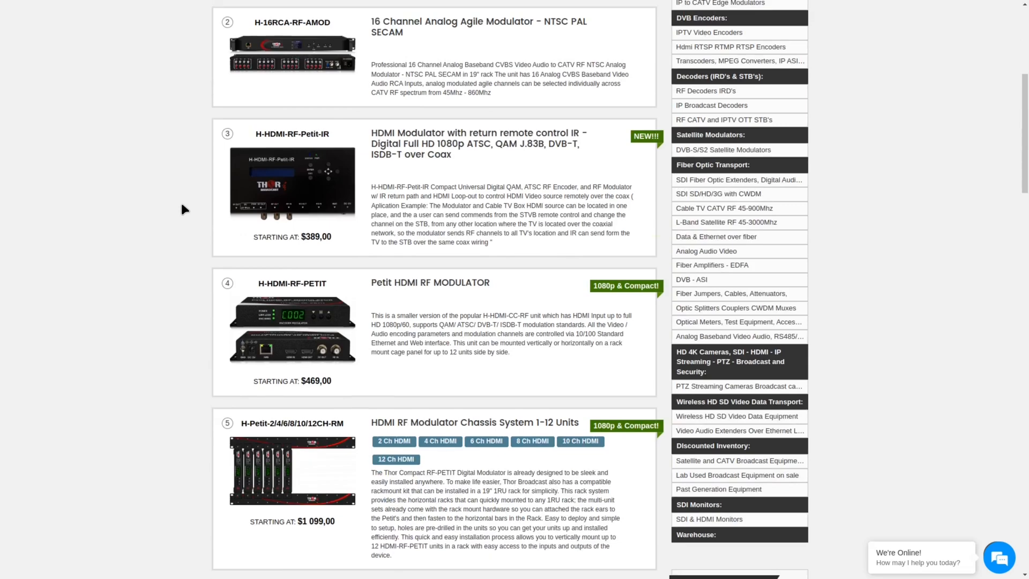
mouse_move(306, 325)
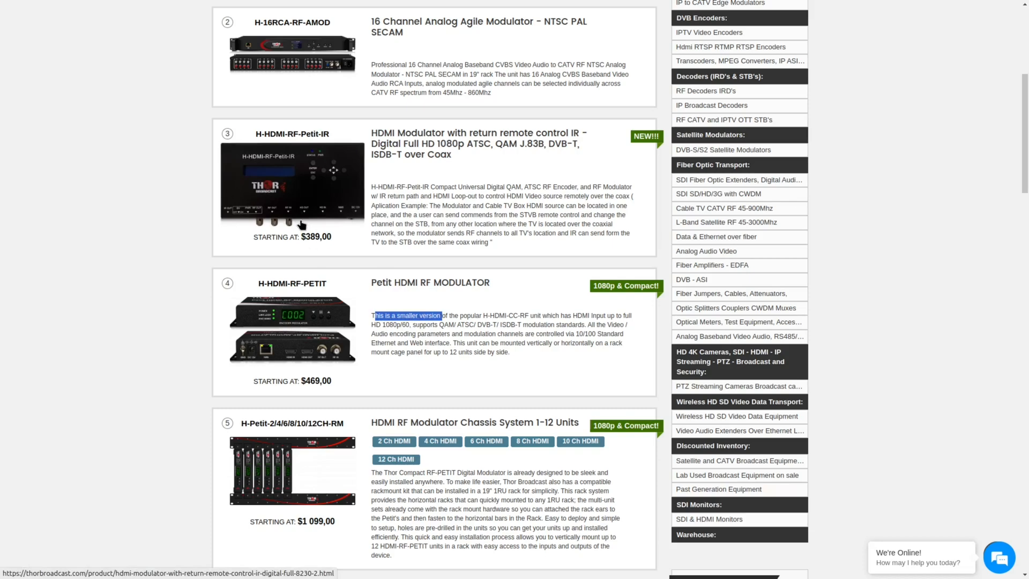
mouse_move(281, 229)
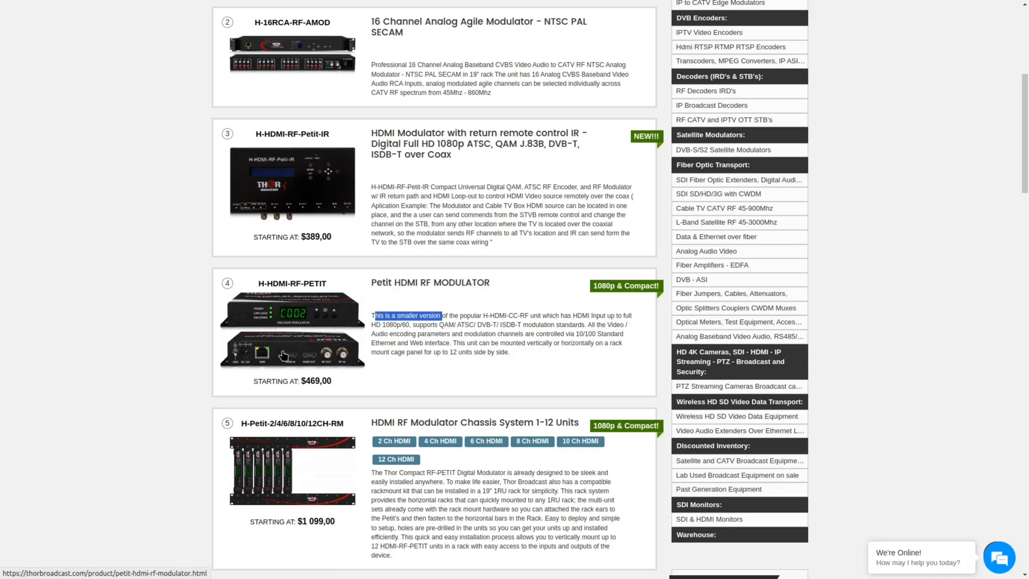
mouse_move(319, 312)
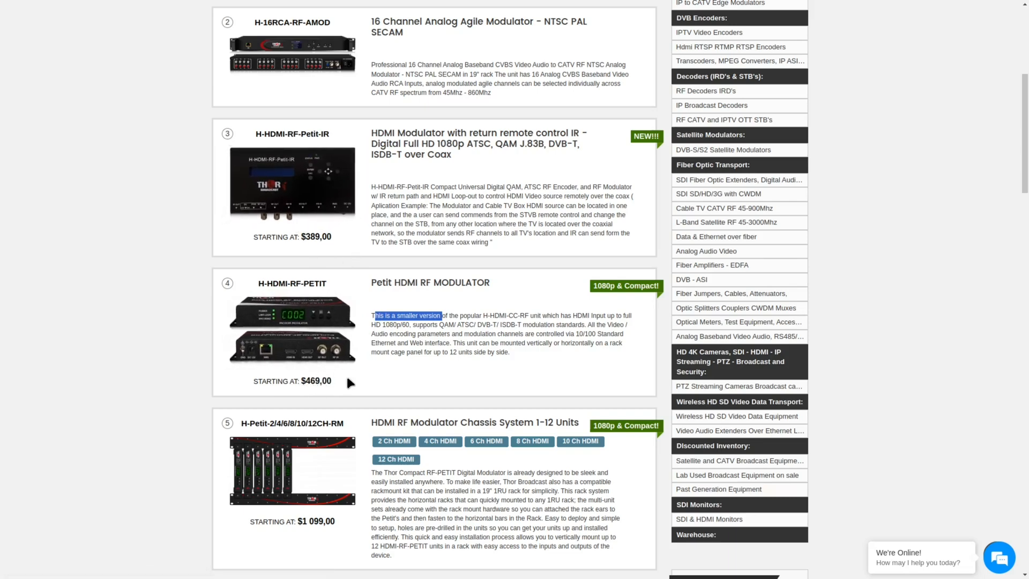
click(478, 132)
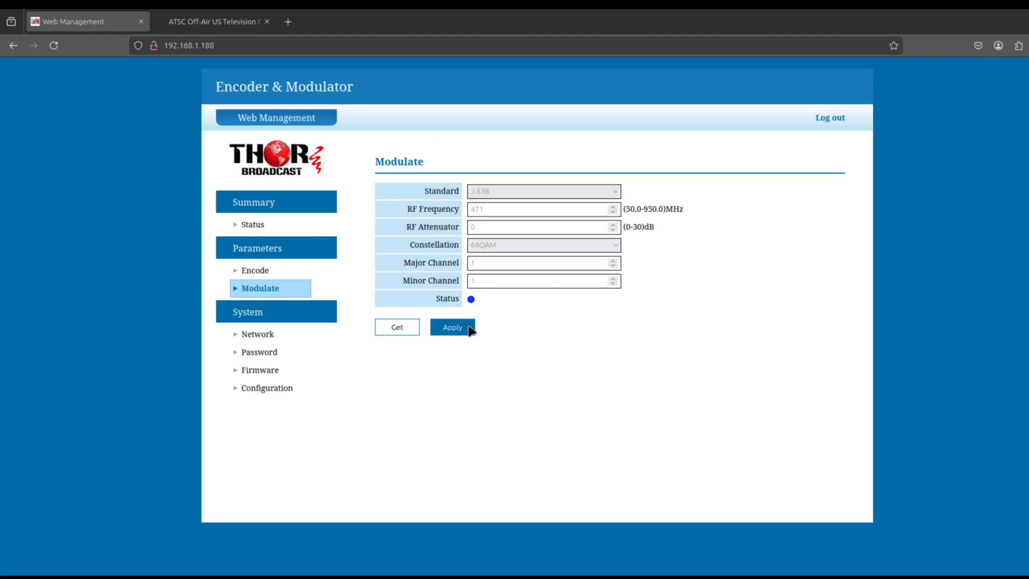
mouse_move(245, 234)
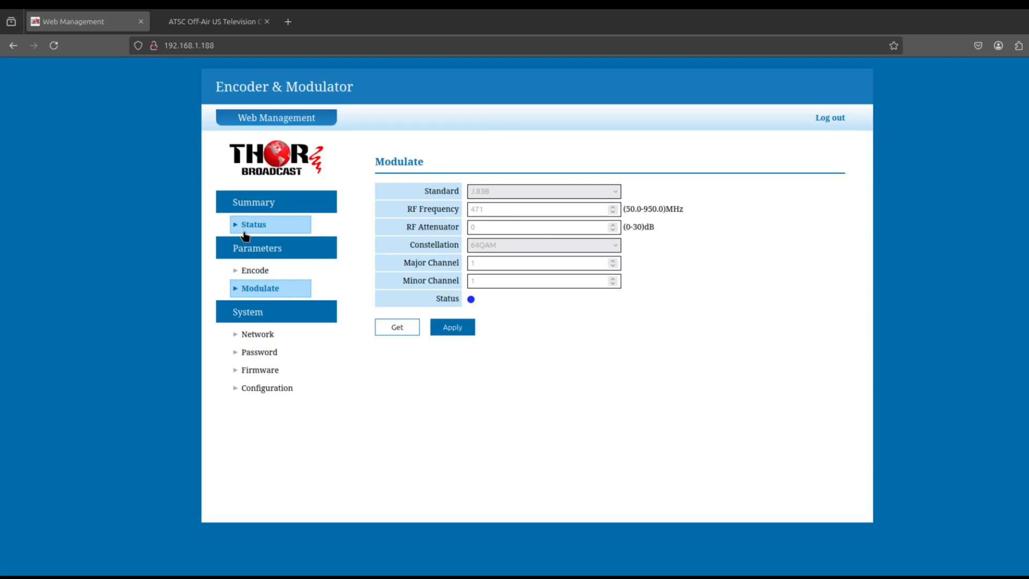
mouse_move(277, 343)
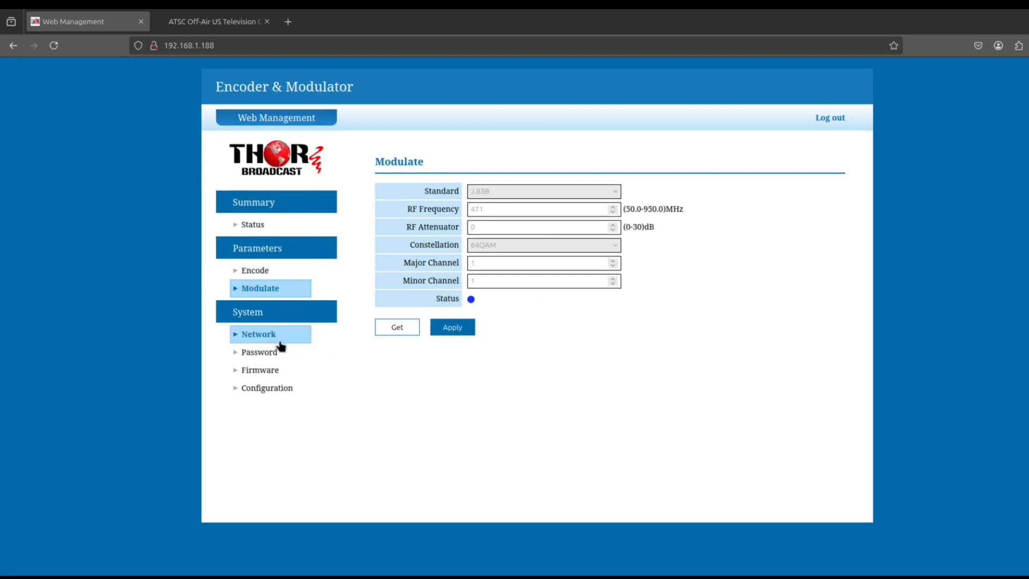
mouse_move(421, 405)
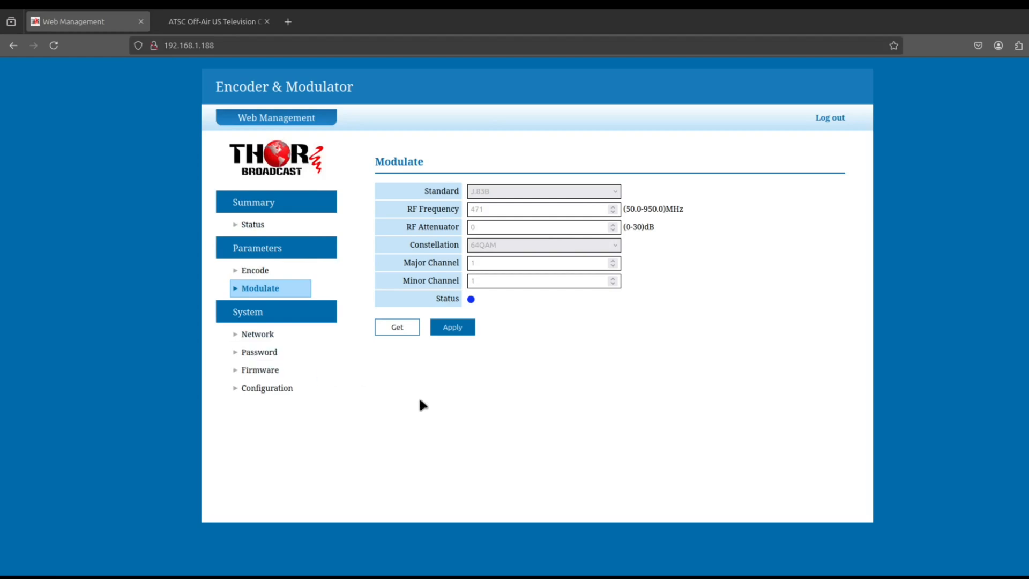
mouse_move(169, 125)
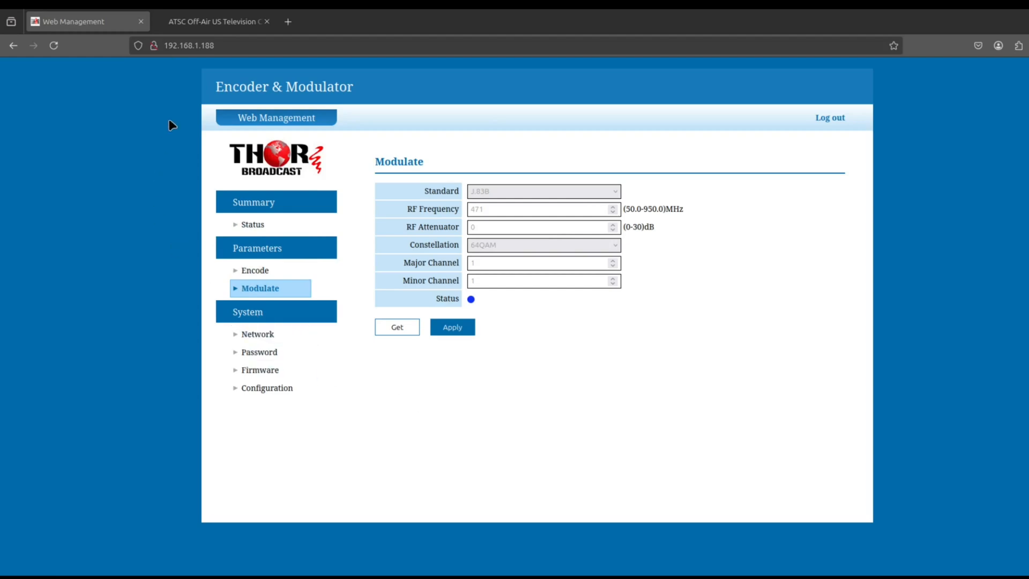
mouse_move(166, 151)
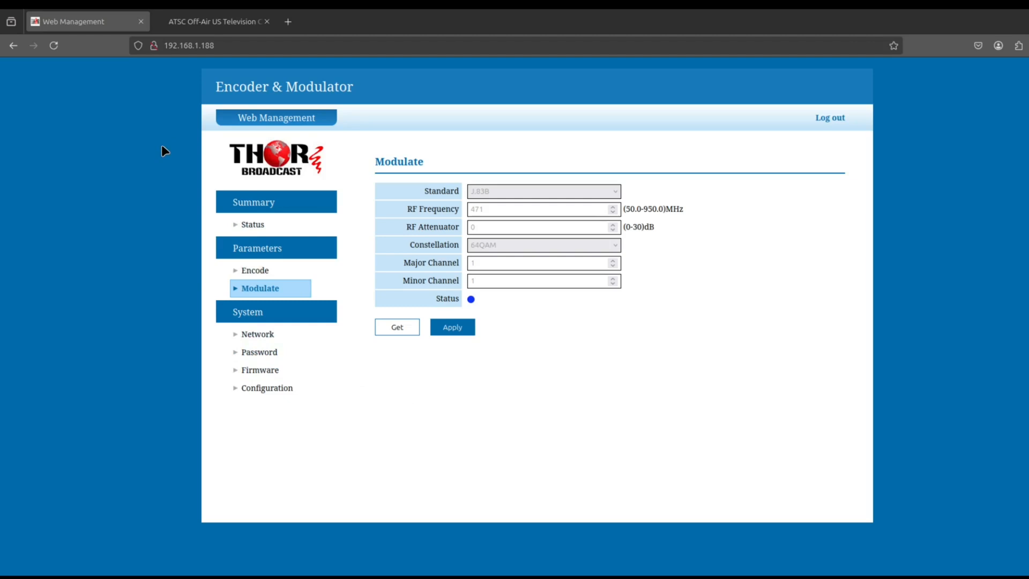
mouse_move(203, 213)
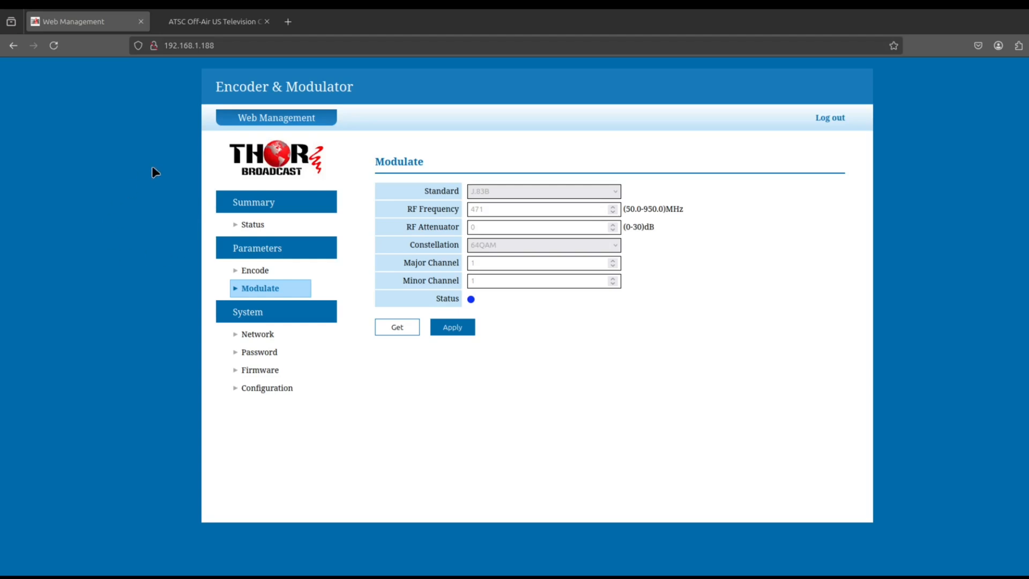
mouse_move(166, 97)
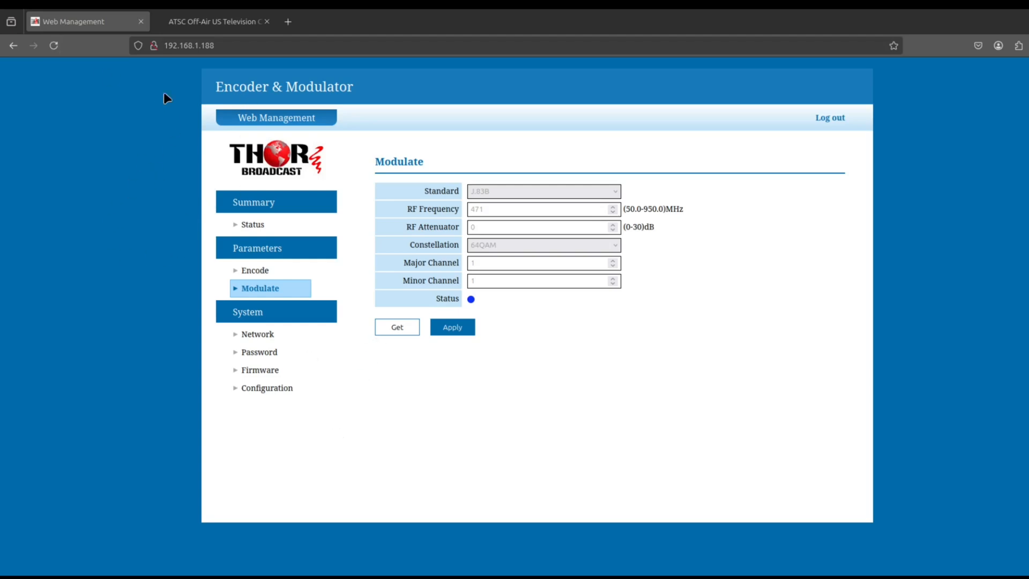
mouse_move(236, 46)
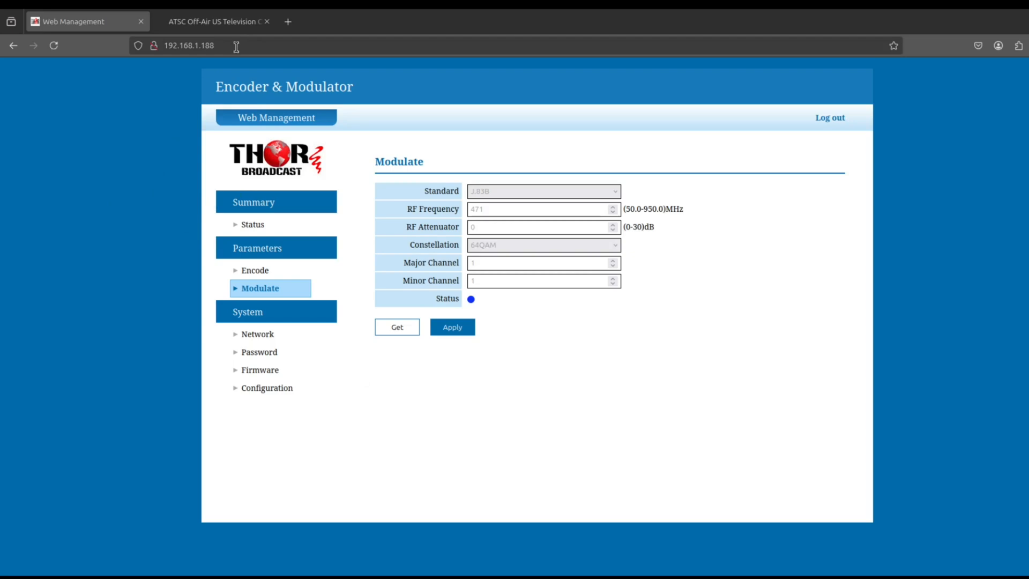
mouse_move(195, 46)
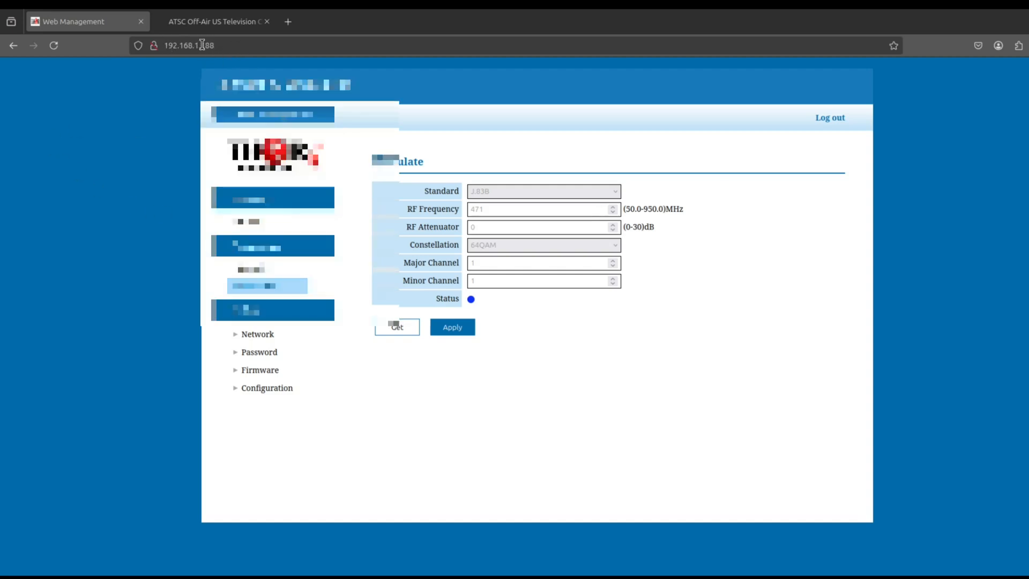
mouse_move(69, 162)
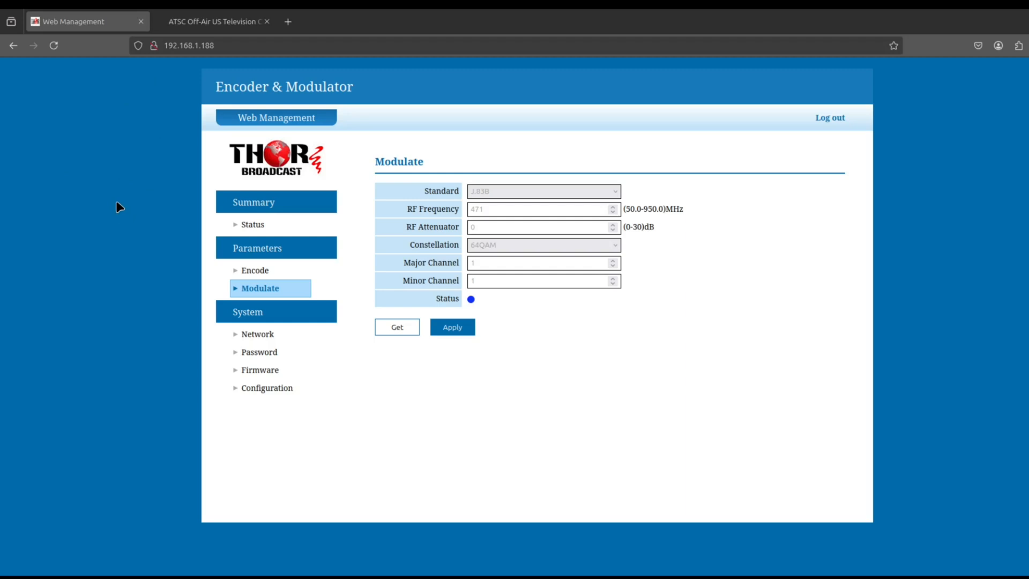
mouse_move(109, 269)
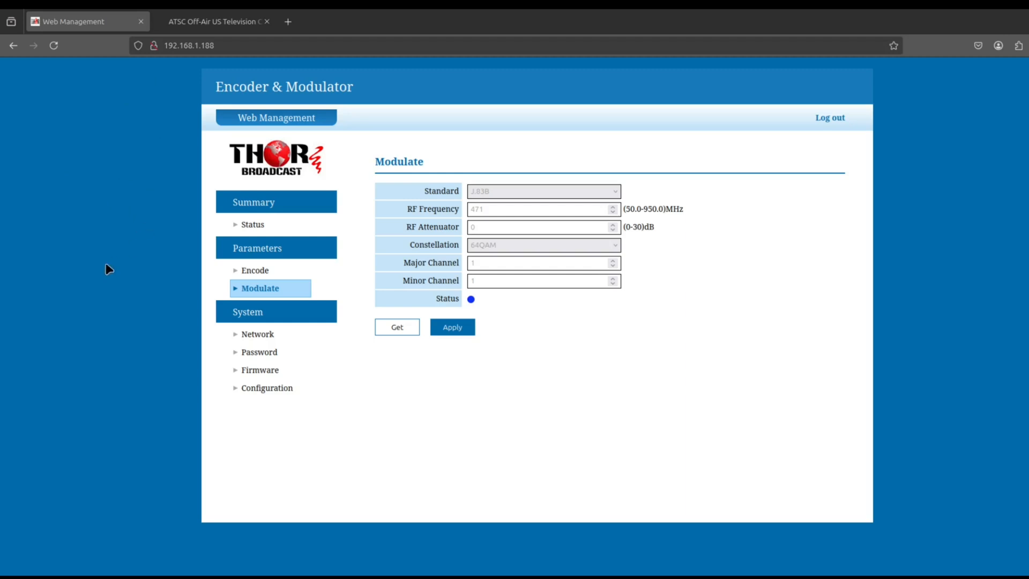
mouse_move(277, 288)
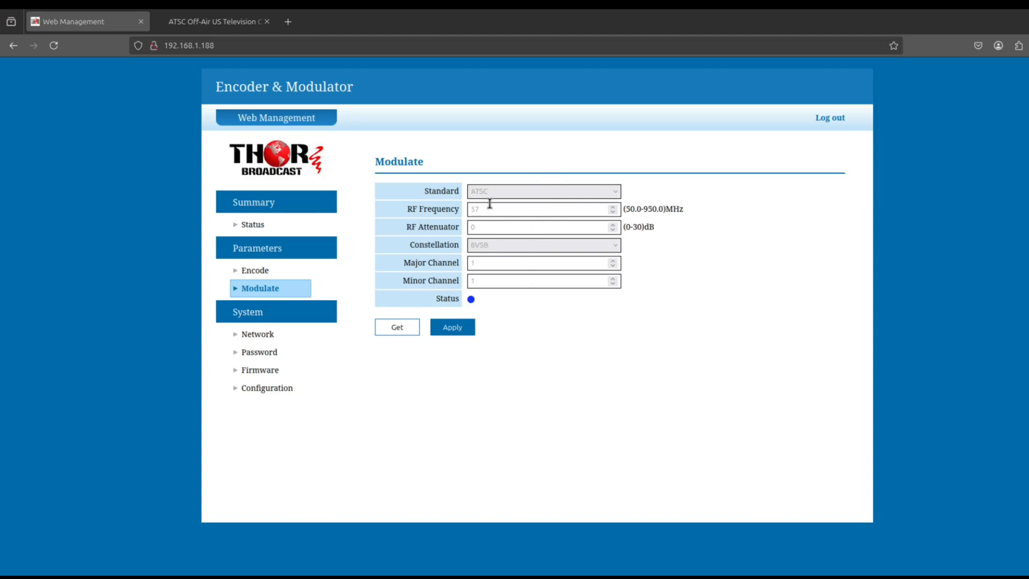
mouse_move(442, 269)
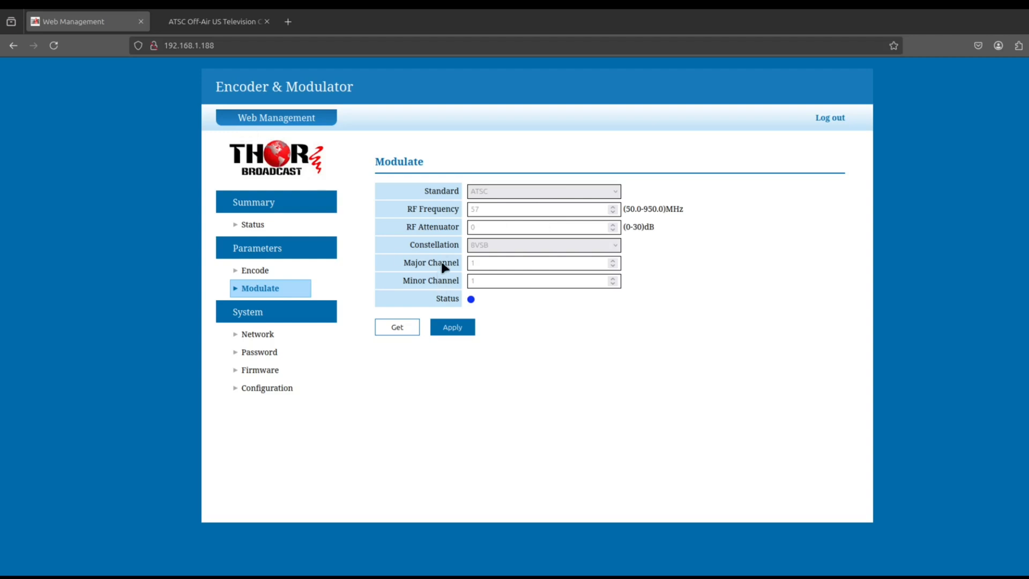
- Check channel 8's 183 MHz centre frequency in the ATSC chart, then return to Web Management
click(212, 21)
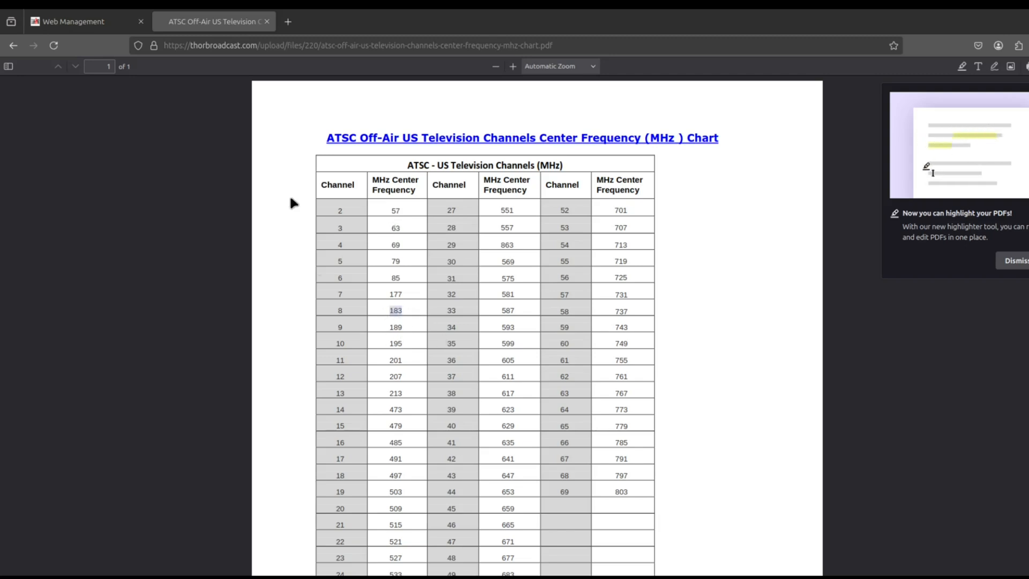
click(70, 22)
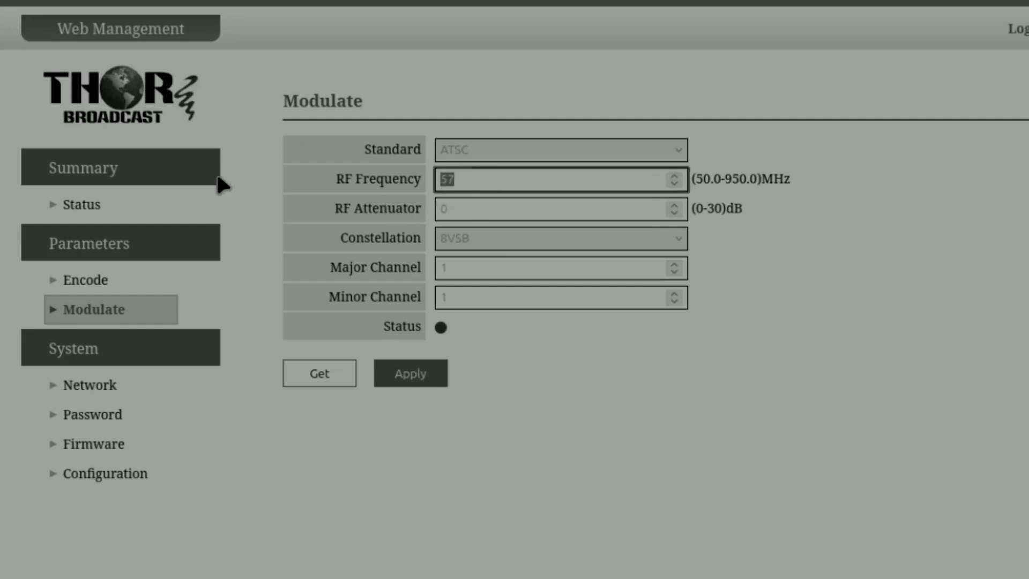
- Enter the 183 MHz RF frequency on the Modulate page
text(183)
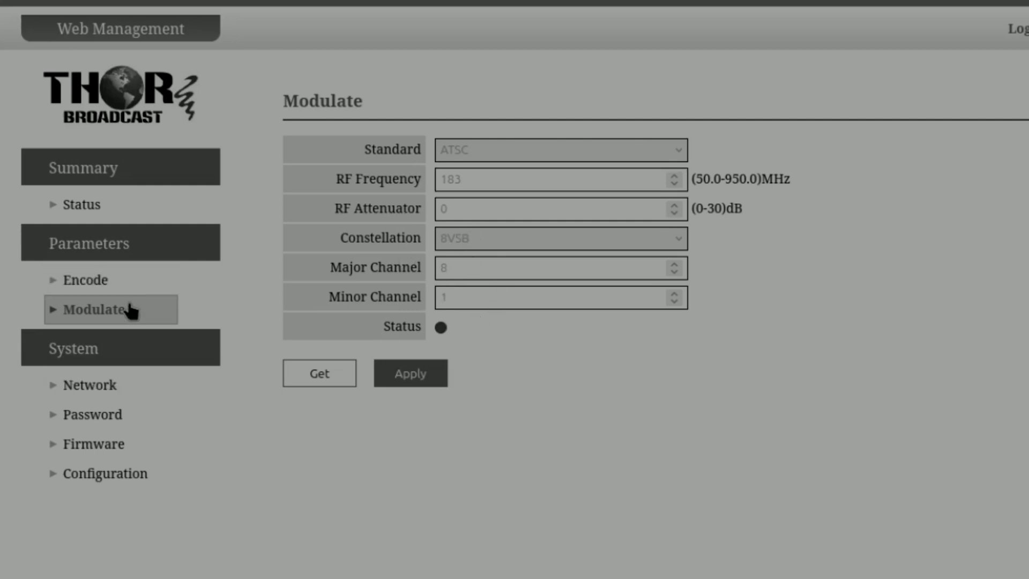
- On the Encode page, replace program name TF HD1 with ThorIR2
click(85, 279)
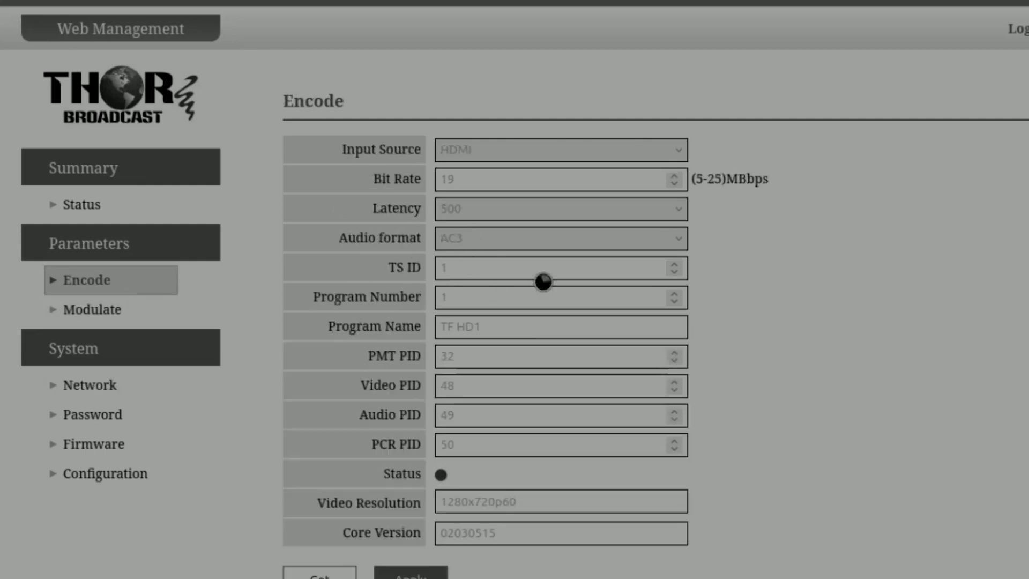
click(517, 327)
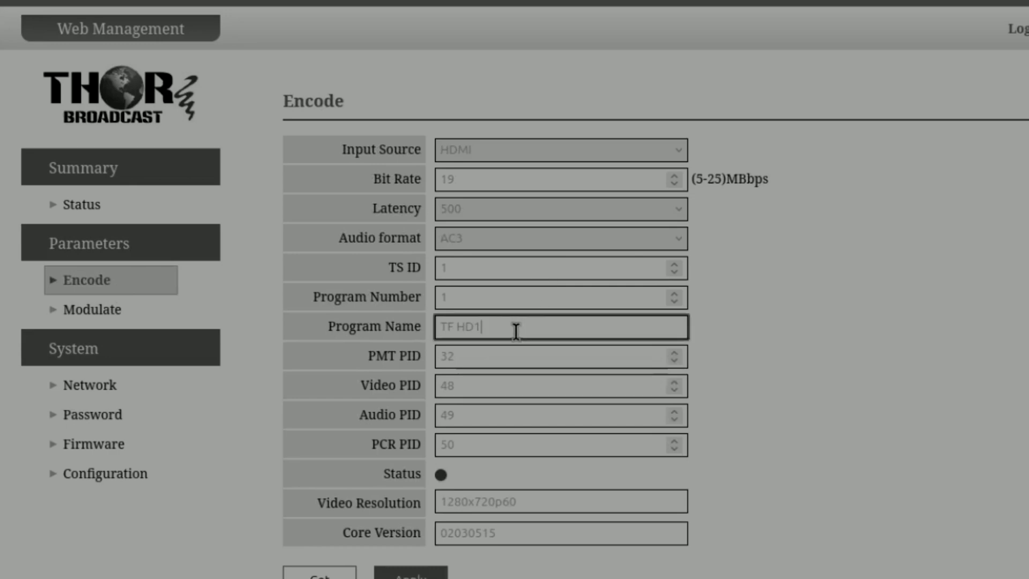
mouse_move(499, 322)
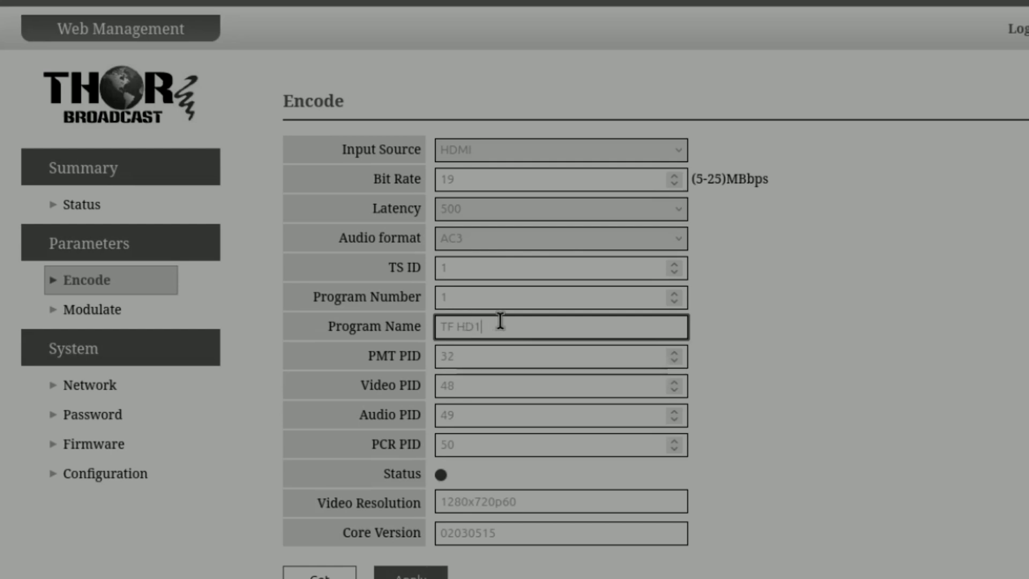
text(Thor)
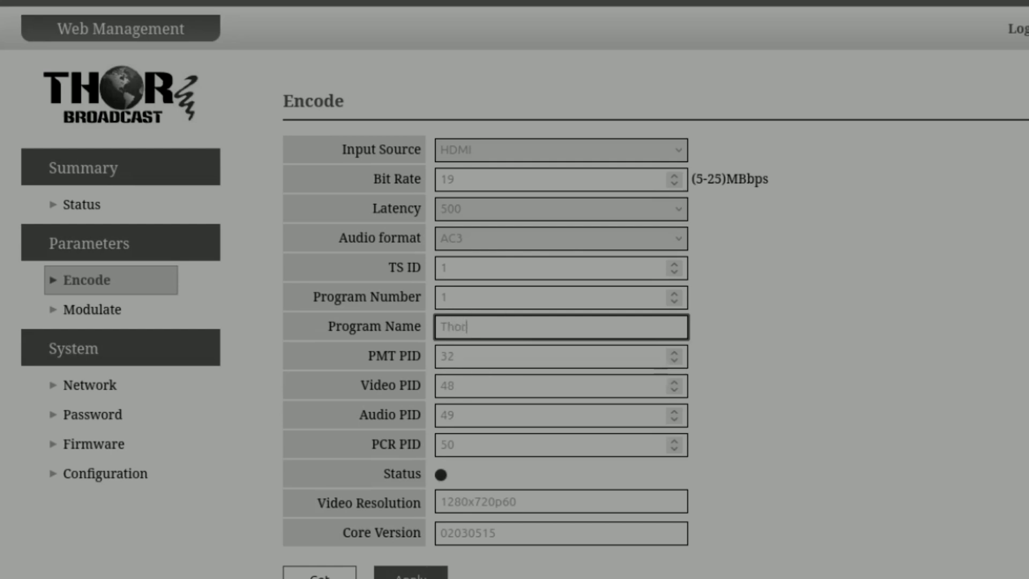
text(IR2)
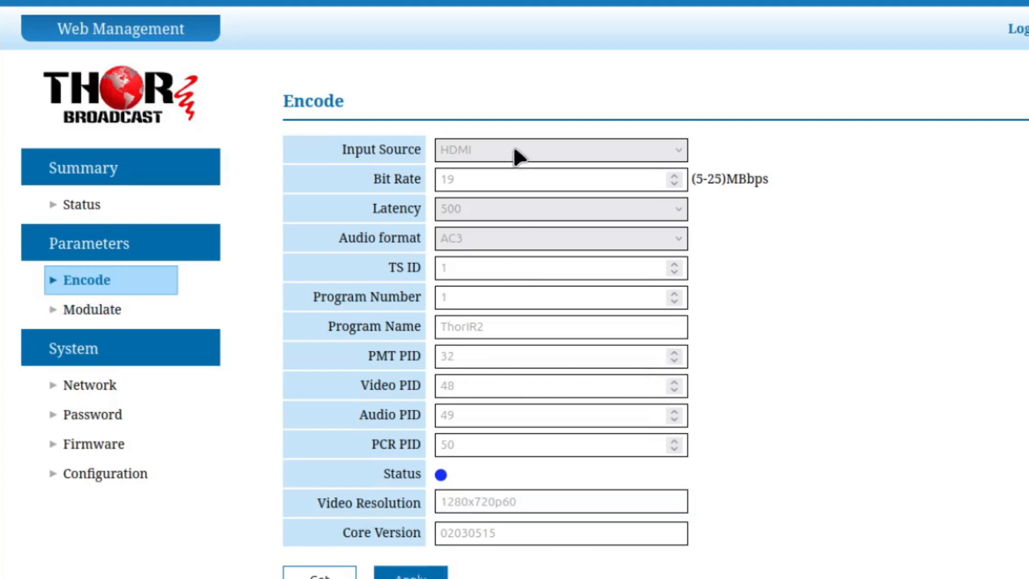
mouse_move(559, 182)
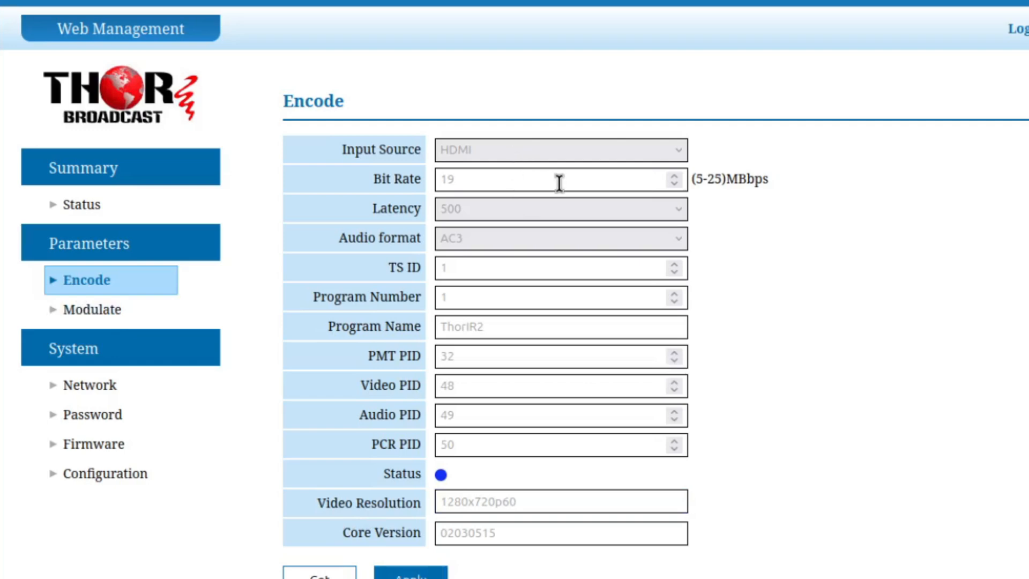
mouse_move(489, 237)
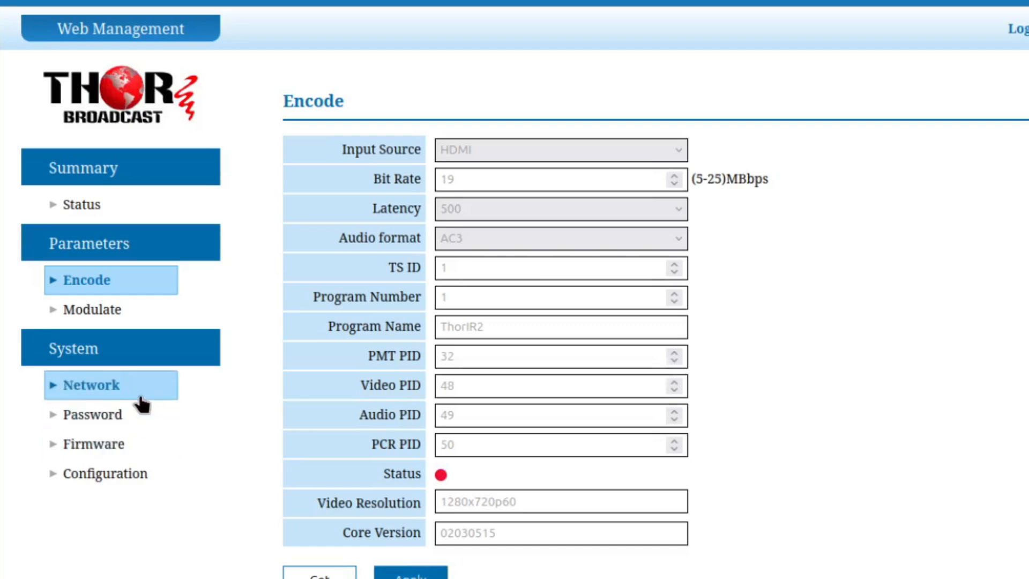
- Visit the System Network, Password and Firmware pages, finishing on Configuration
click(91, 384)
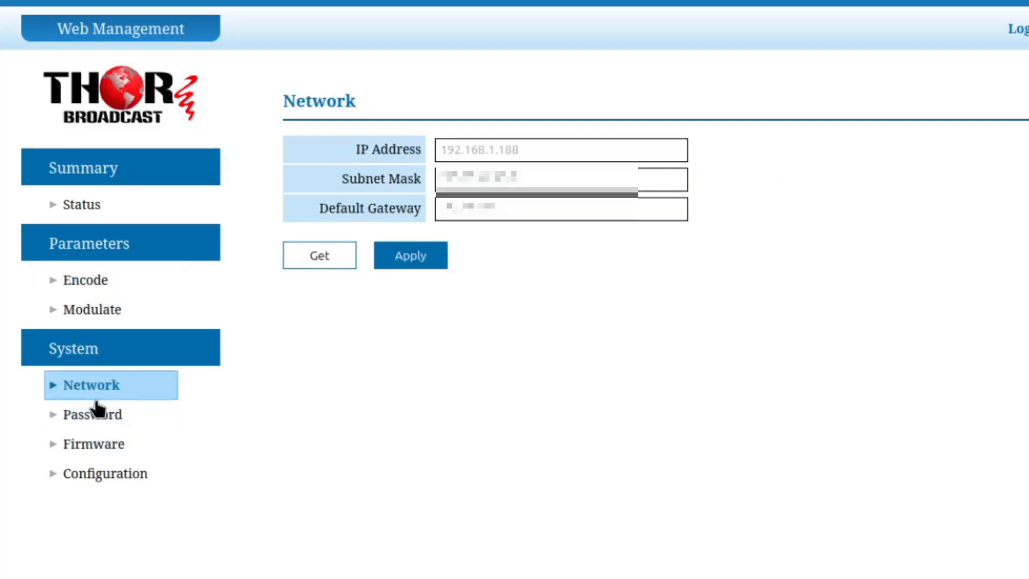
click(93, 415)
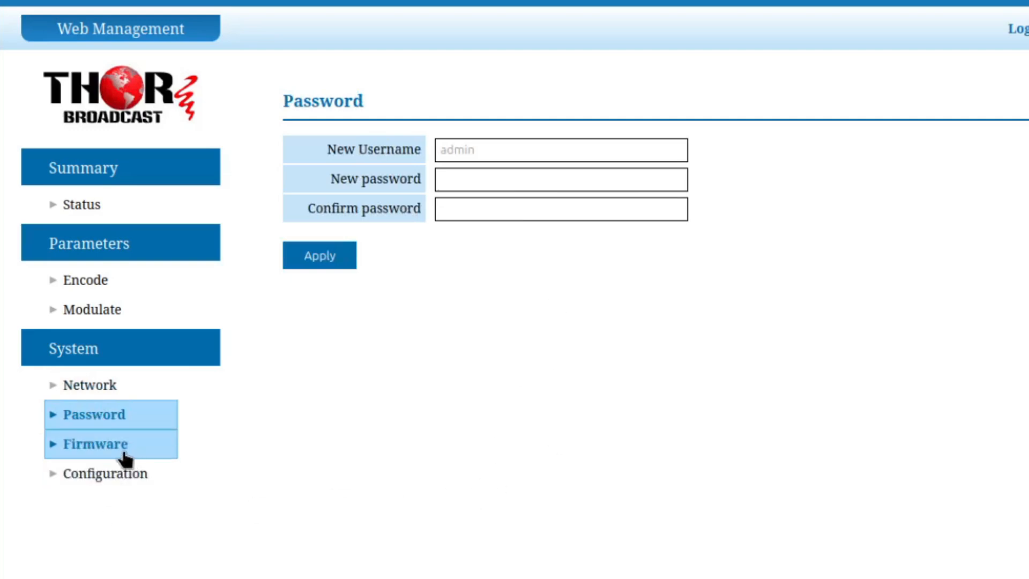
click(95, 444)
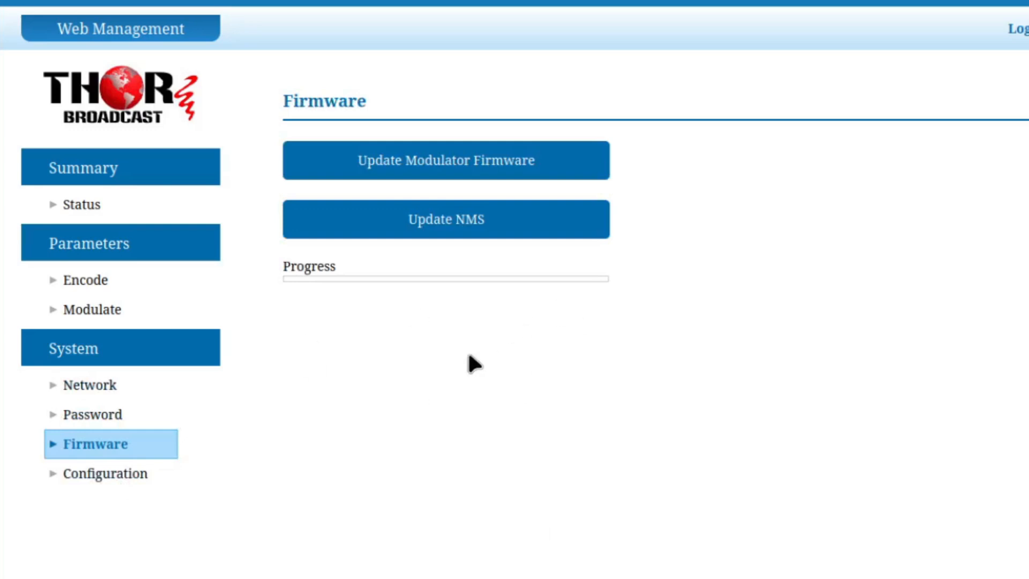
mouse_move(524, 379)
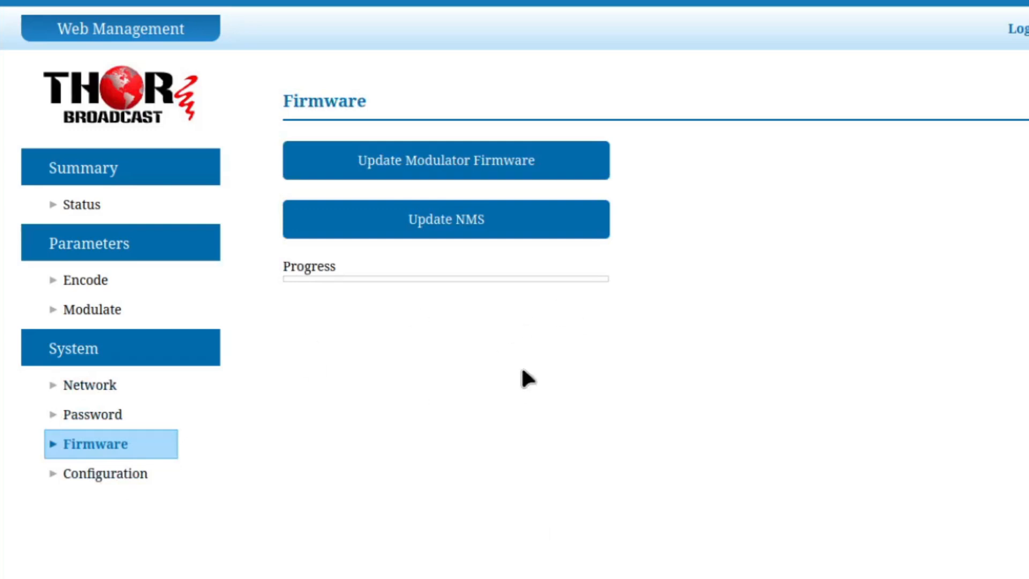
click(106, 473)
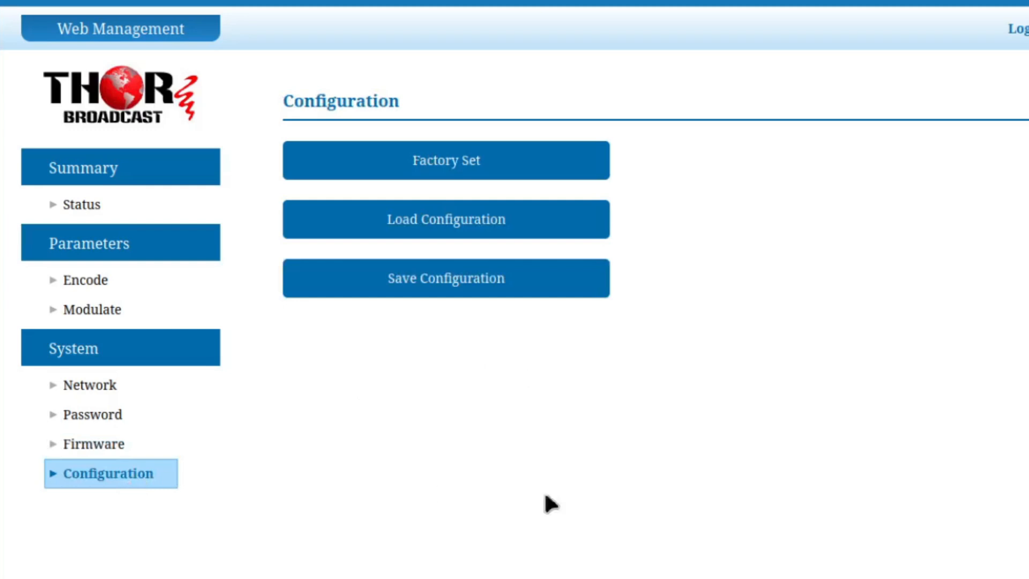